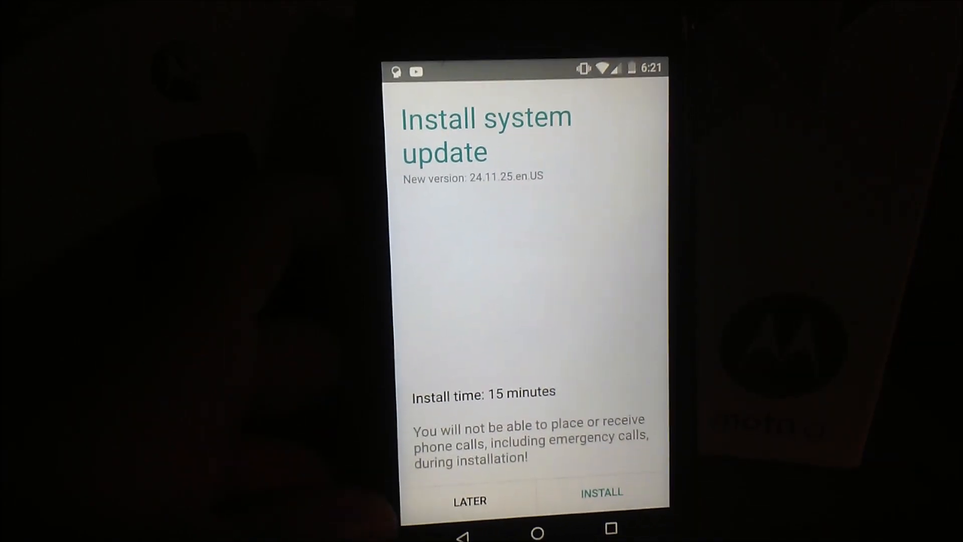
Bring up the overview of recently used apps from the navigation bar
click(469, 500)
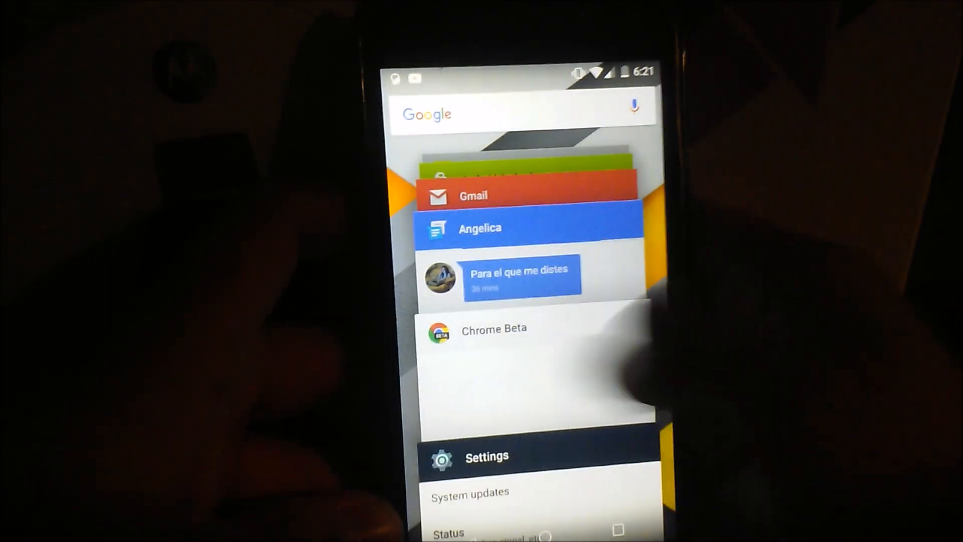
Scroll through the recent app cards to return to Settings showing About phone
scroll(down, 3)
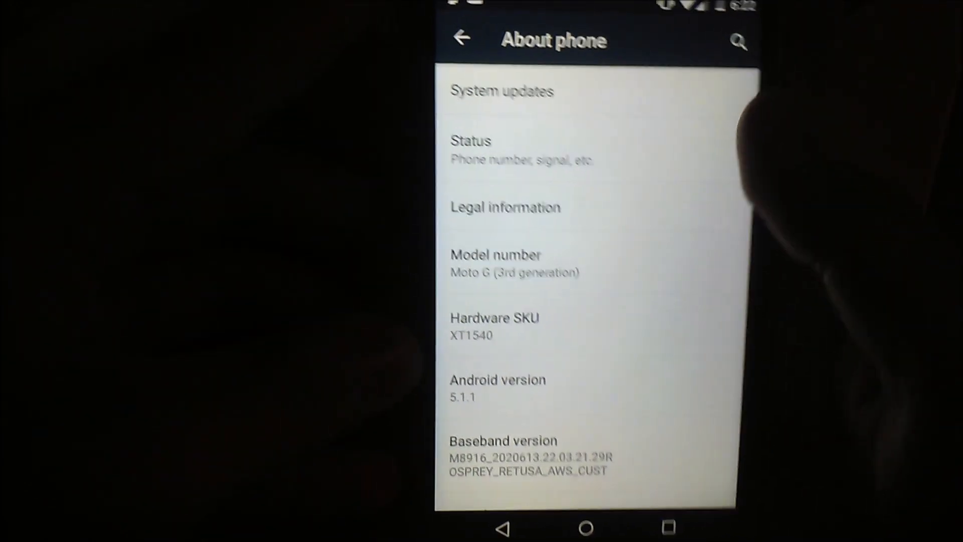
Start installing the downloaded 24.11.25 update from System updates; a Battery too low warning appears
click(501, 91)
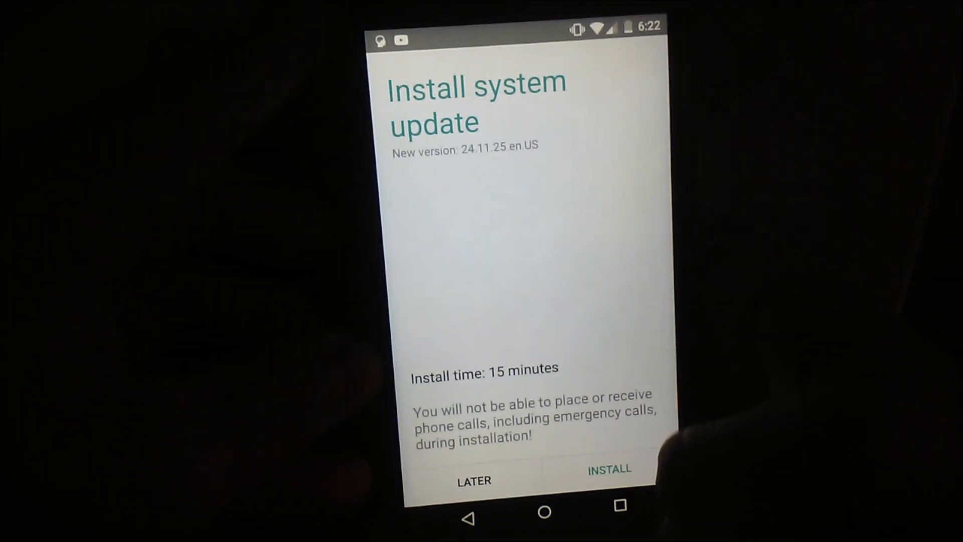
click(609, 470)
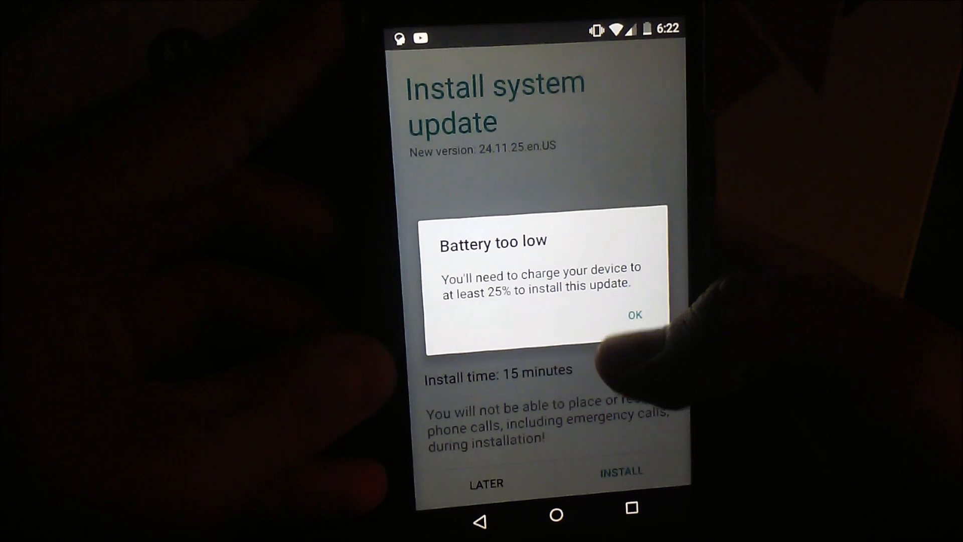